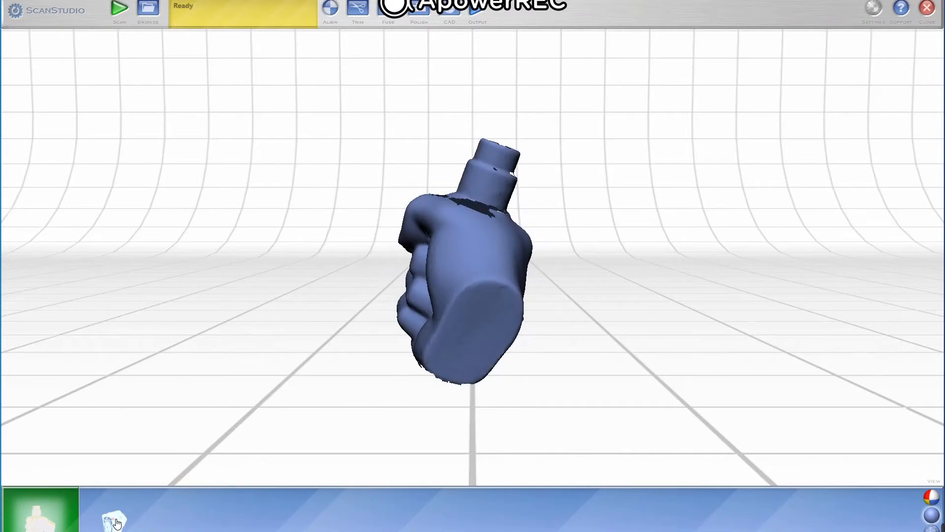
Step: Pin matching points on both partial scans and run Align to merge them into one fist model
left_click(330, 11)
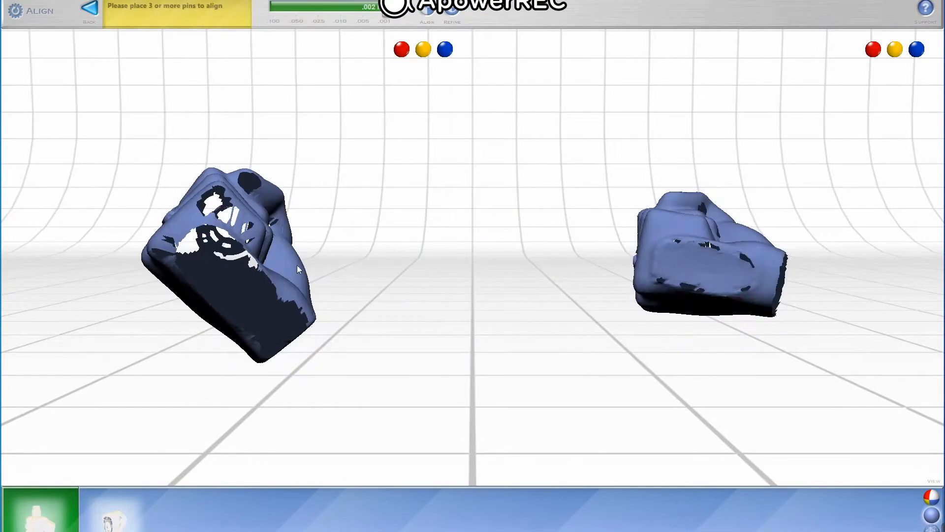
left_click(675, 261)
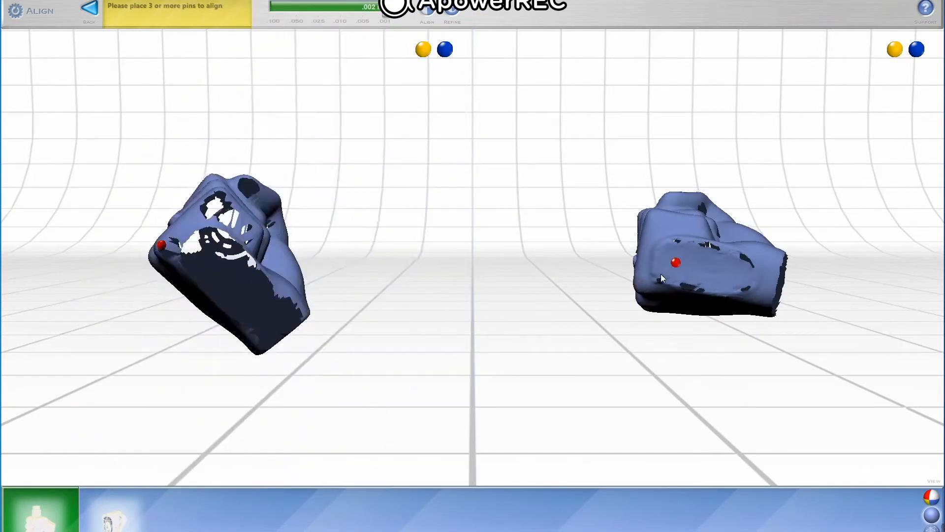
left_click(160, 245)
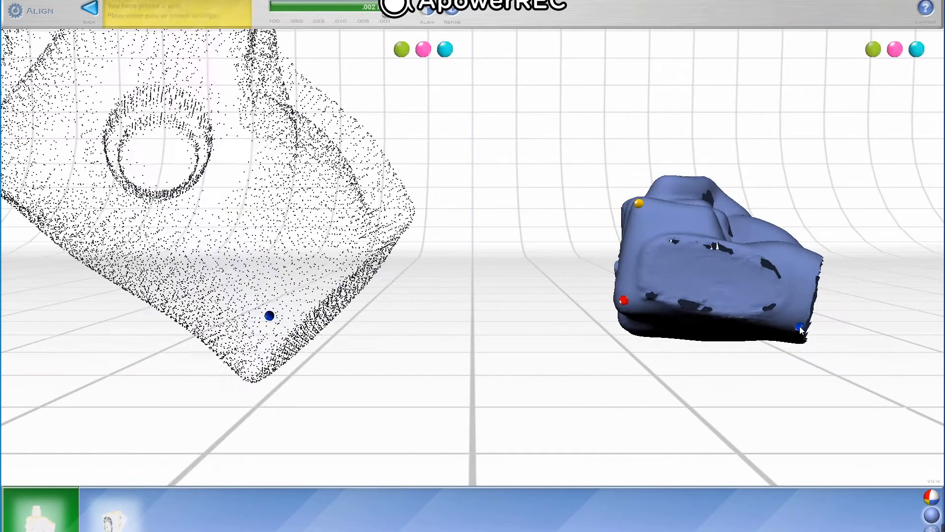
left_click(426, 12)
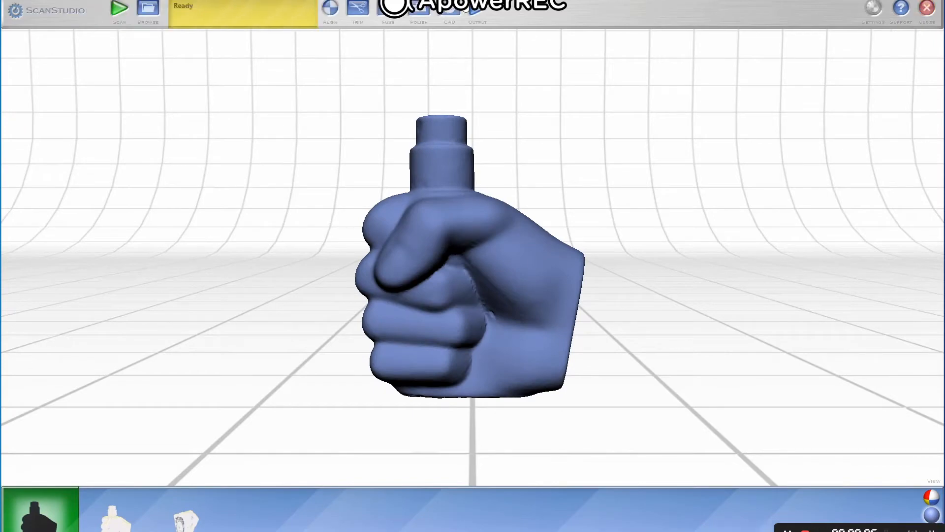
Step: Buff the merged fist mesh smooth, including the rough area at the bottle base
left_click(419, 12)
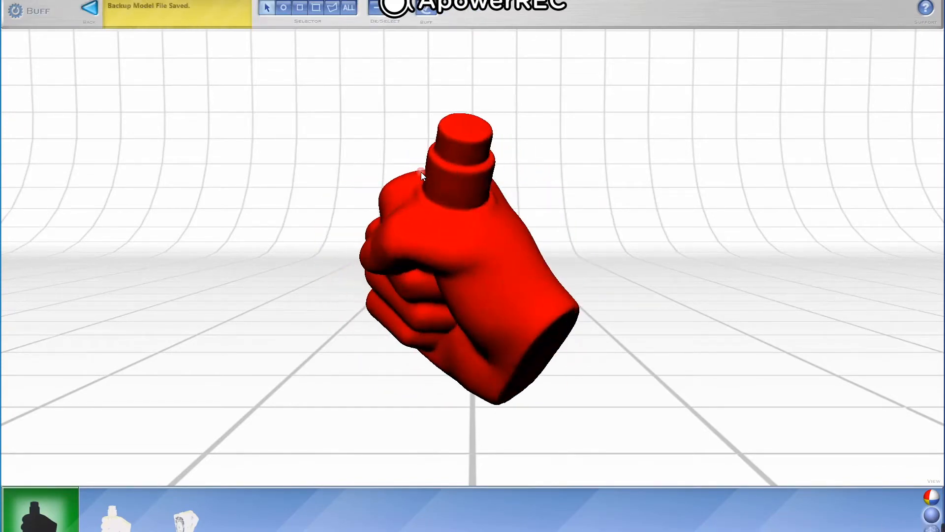
left_click(425, 9)
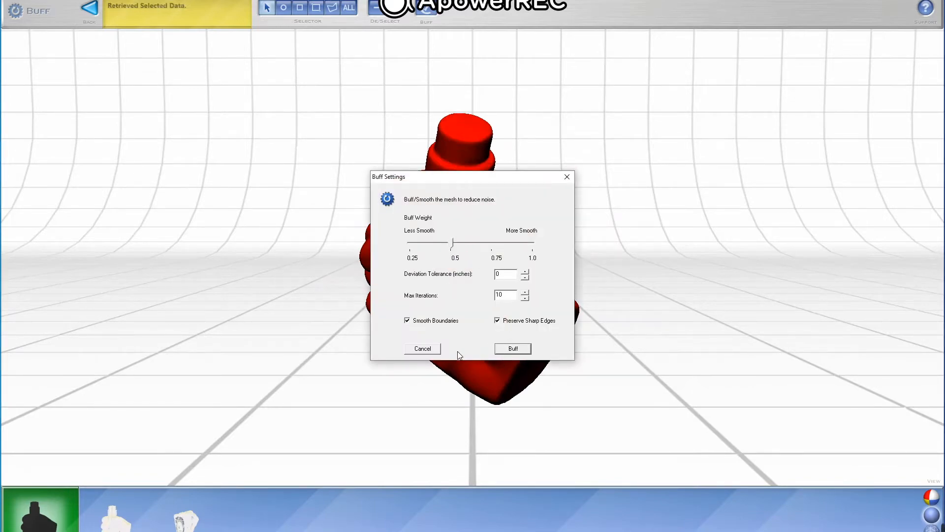
left_click(512, 349)
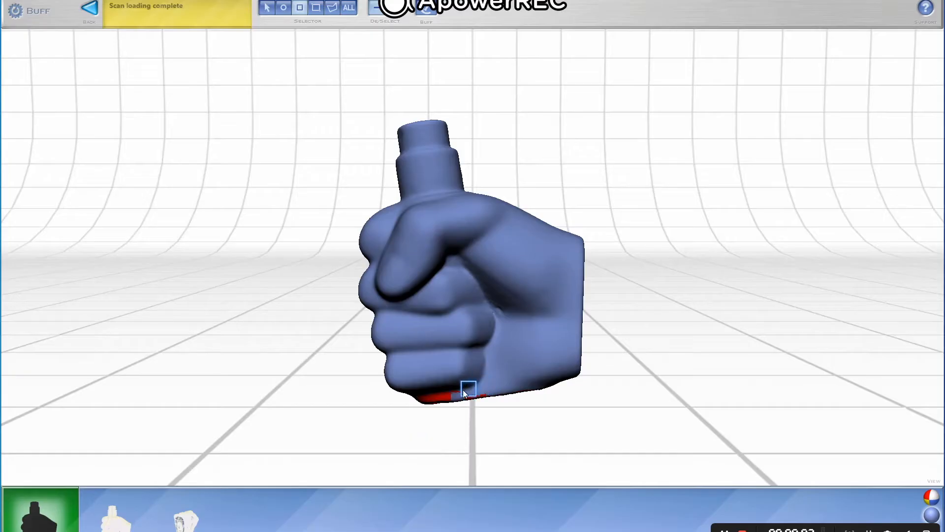
left_click(426, 8)
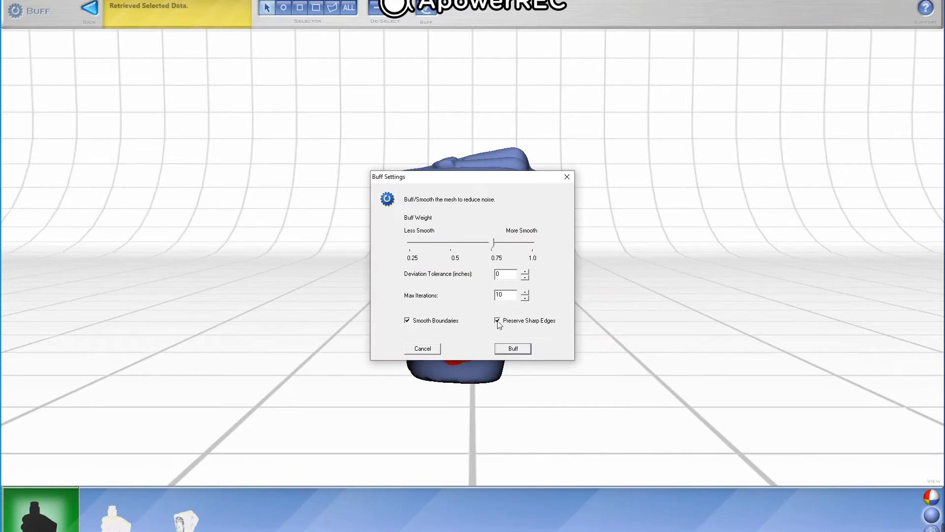
left_click(512, 348)
type("Diesel F")
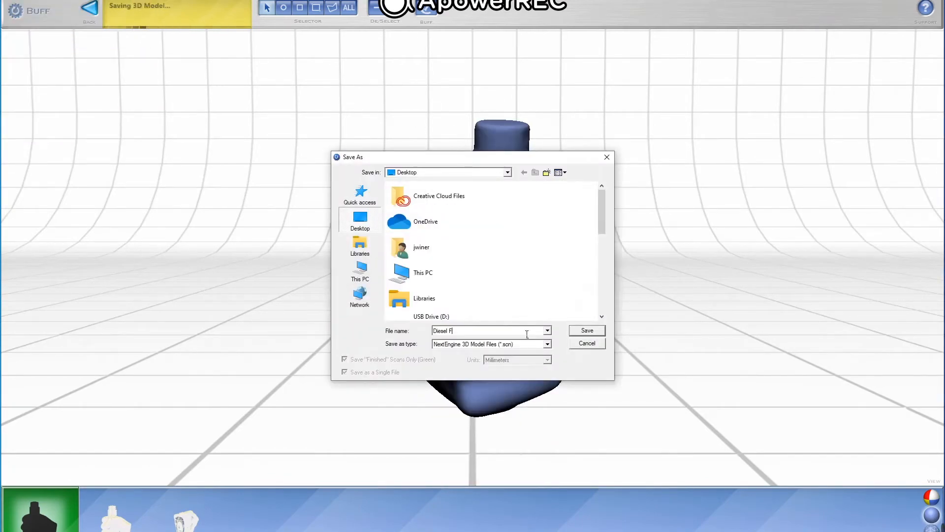
Step: Save the smoothed model to the desktop as Diesel Final in OBJ format
left_click(546, 343)
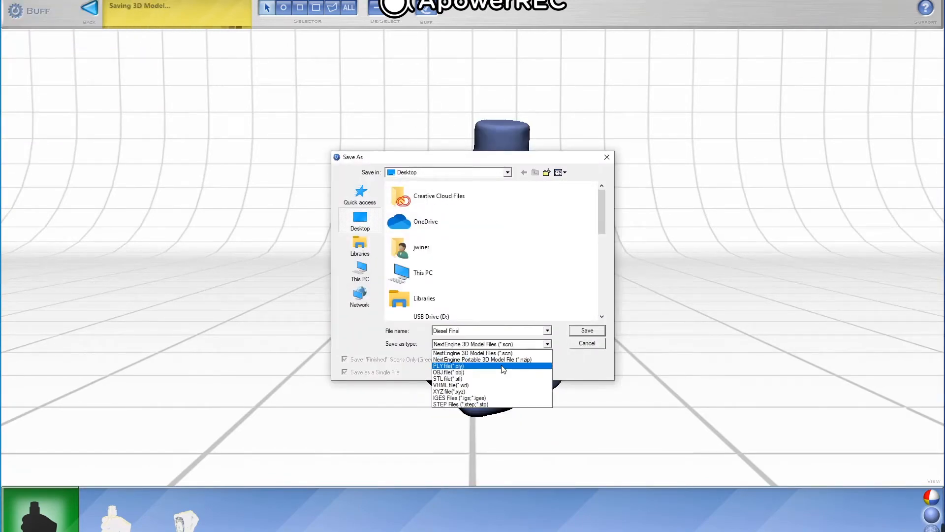
left_click(58, 6)
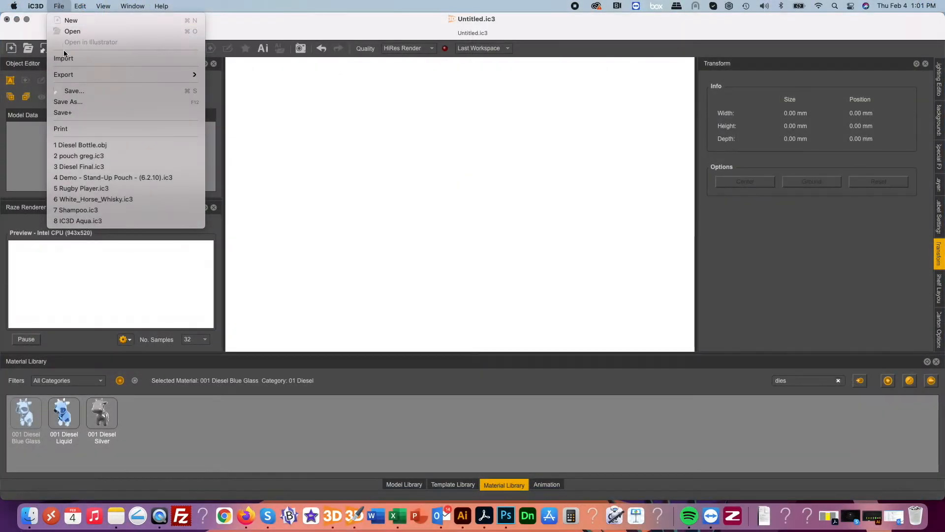
Step: Import Diesel Bottle.obj, swap the render views and select the blue glass bottle model
left_click(80, 145)
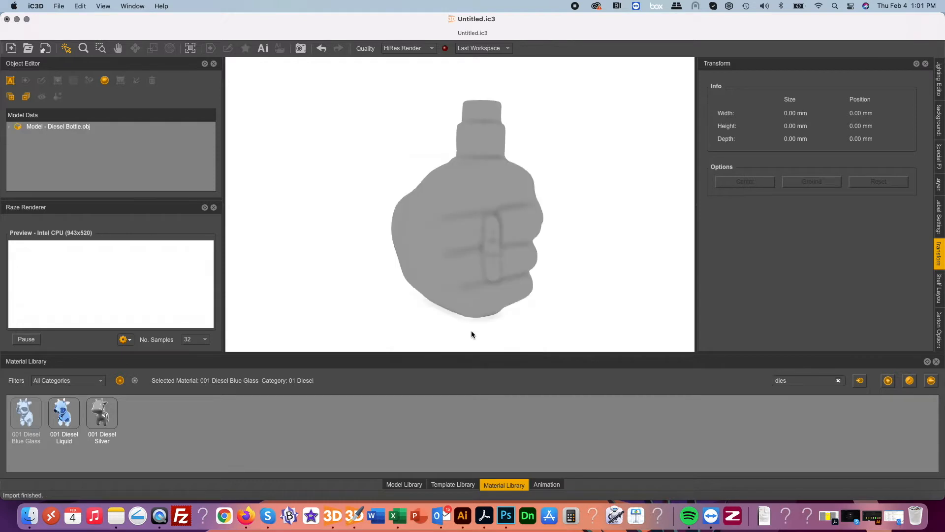
left_click(102, 6)
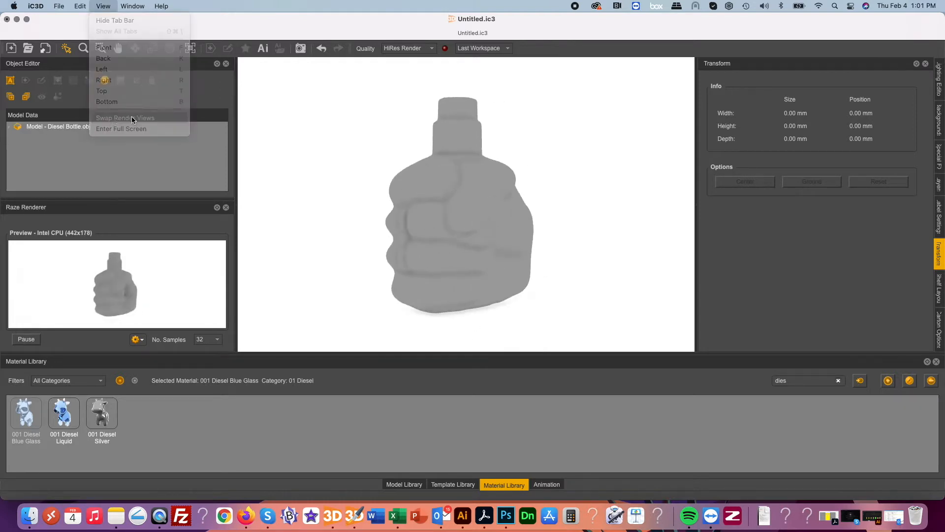
left_click(125, 117)
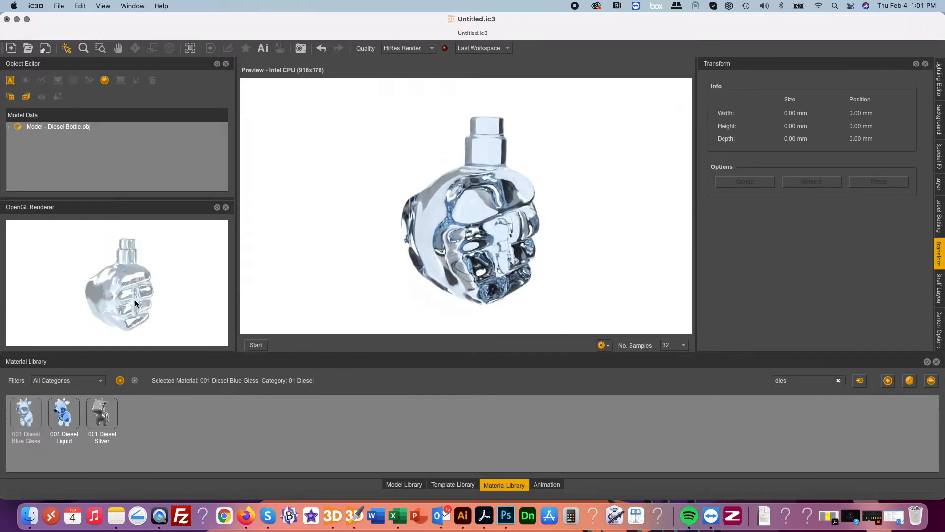
left_click(453, 485)
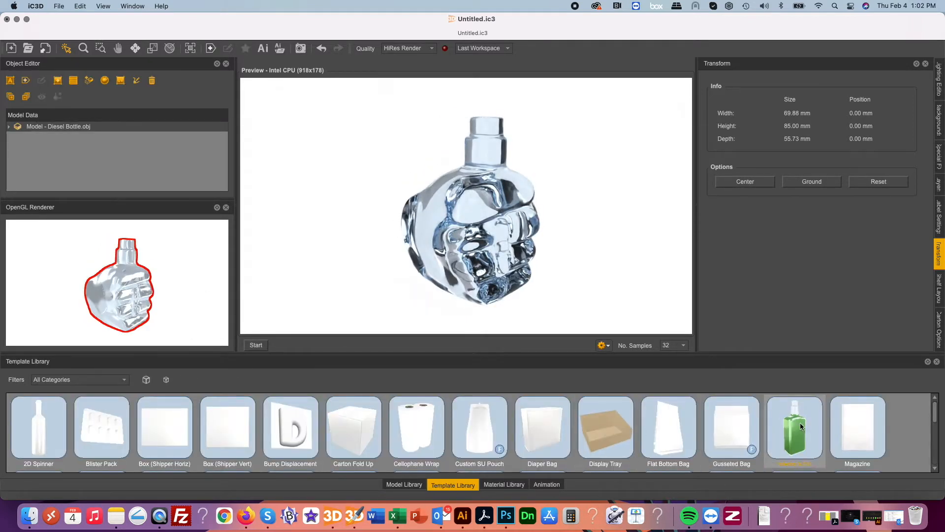
Step: Add an inner wall filled with 001 Diesel Liquid and return the bottle to the scene
double_click(793, 427)
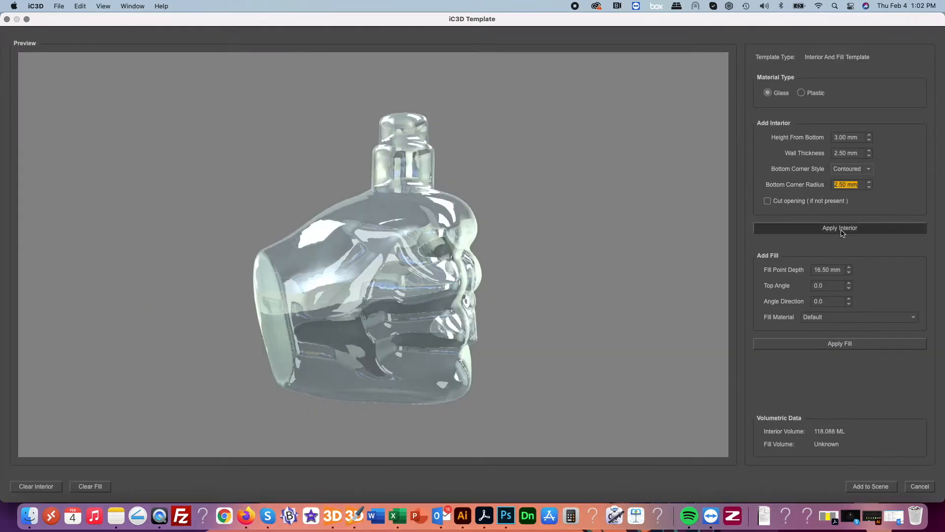
left_click(839, 227)
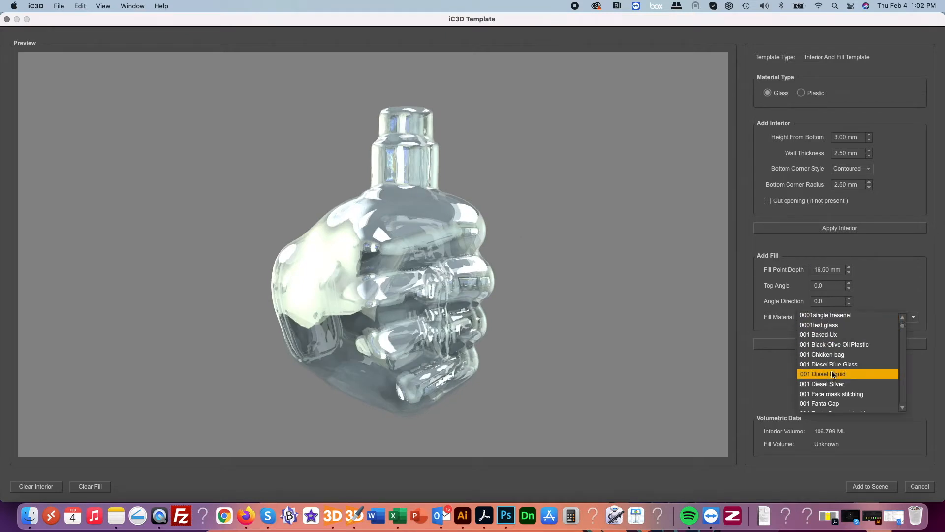
left_click(821, 374)
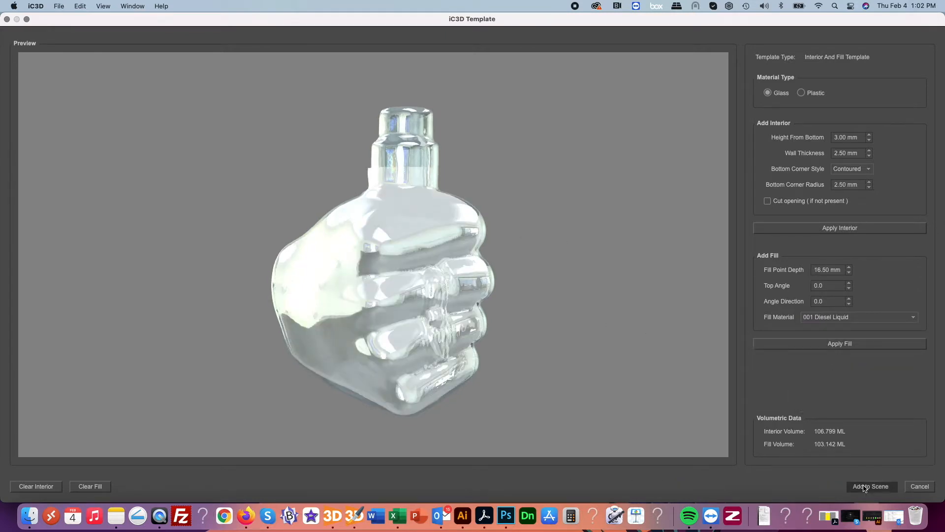
left_click(870, 486)
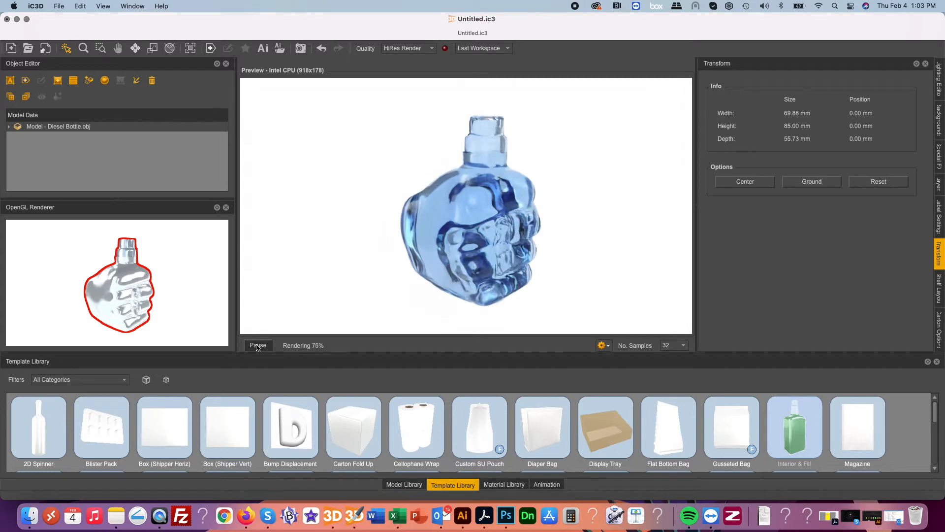
left_click(102, 6)
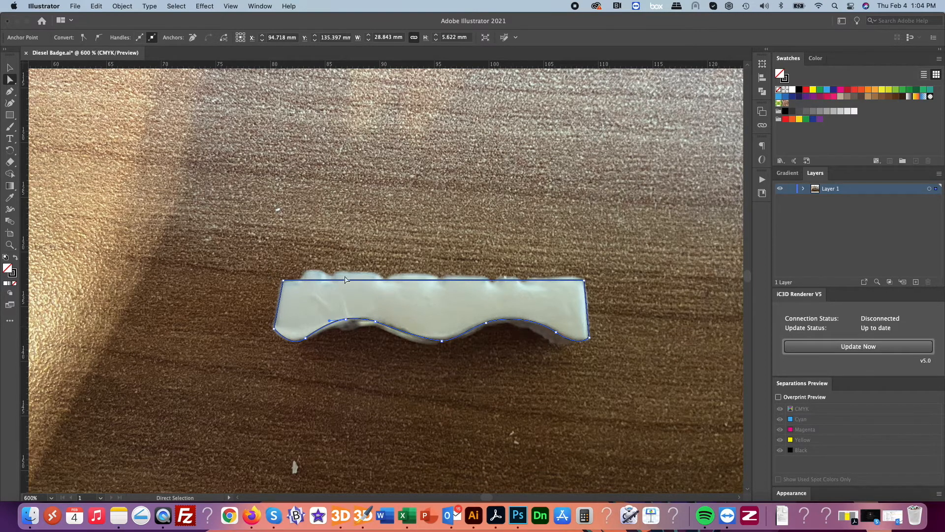
Step: Refine an anchor point on the traced badge outline path
left_click(491, 231)
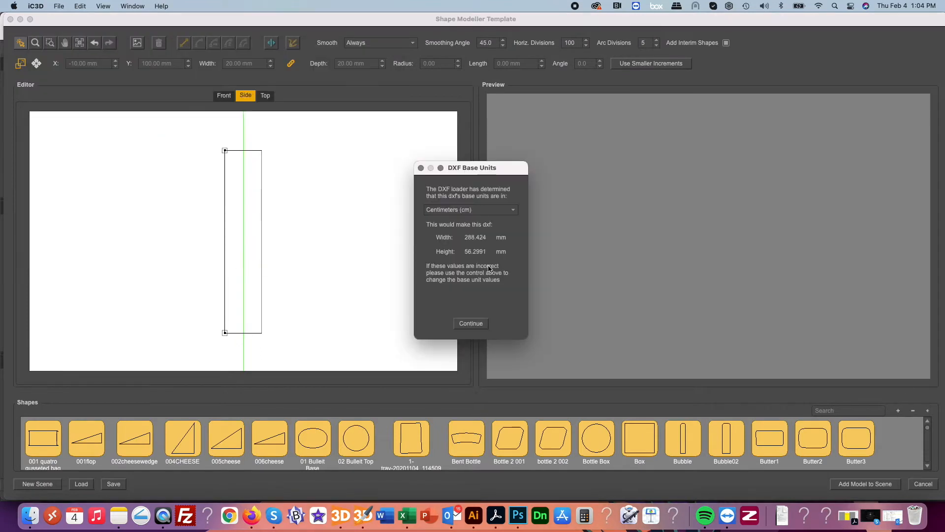
Step: Accept Centimeters as the base units for the imported DXF badge outline
left_click(471, 323)
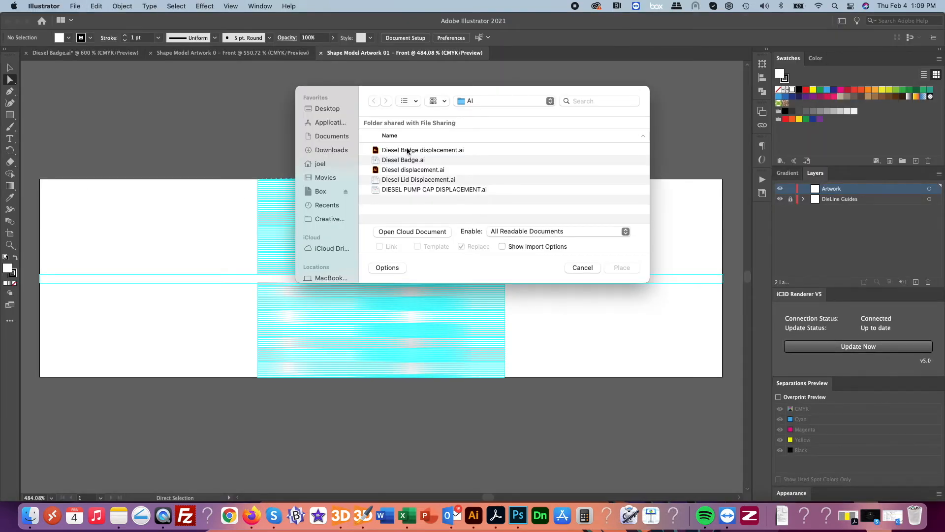
Step: Place Diesel Badge displacement.ai onto the badge's front artwork
left_click(622, 267)
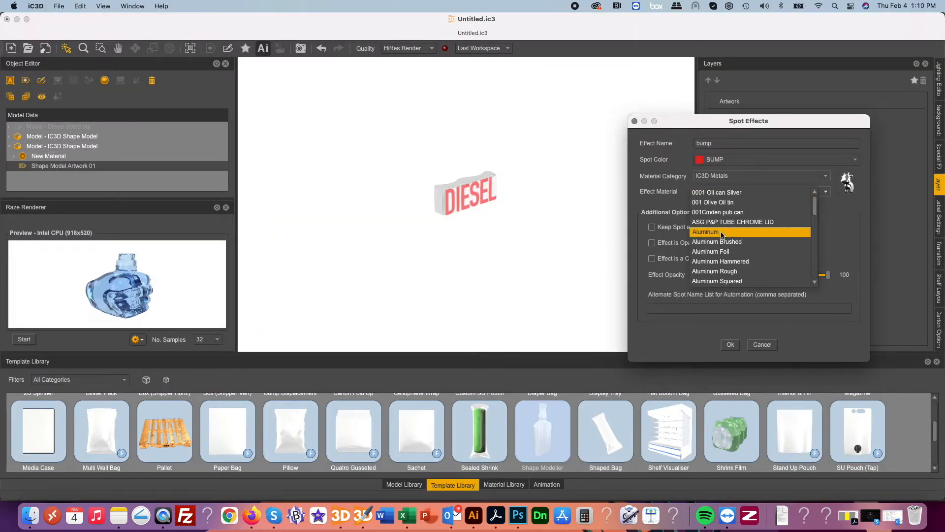
Step: Use Aluminum for the bump spot effect and displace the DIESEL lettering 1.50 mm out of the badge
left_click(730, 345)
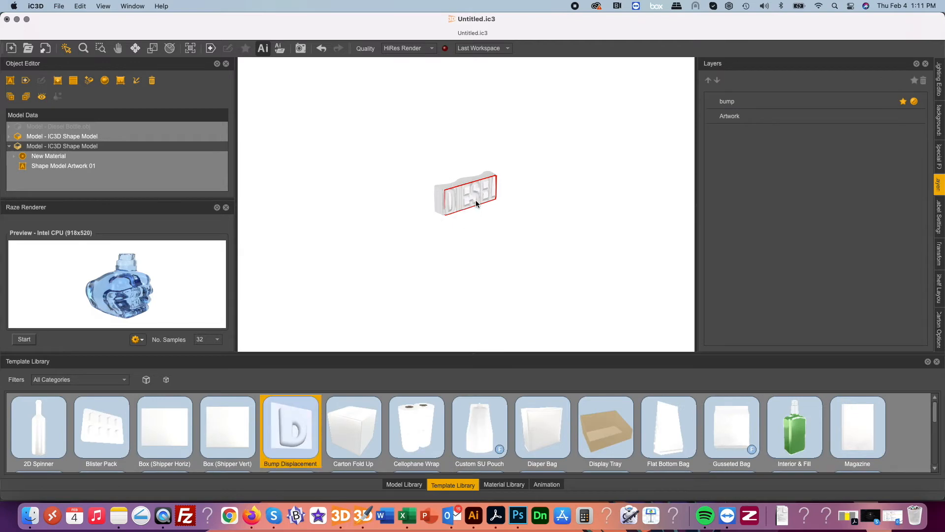
double_click(289, 429)
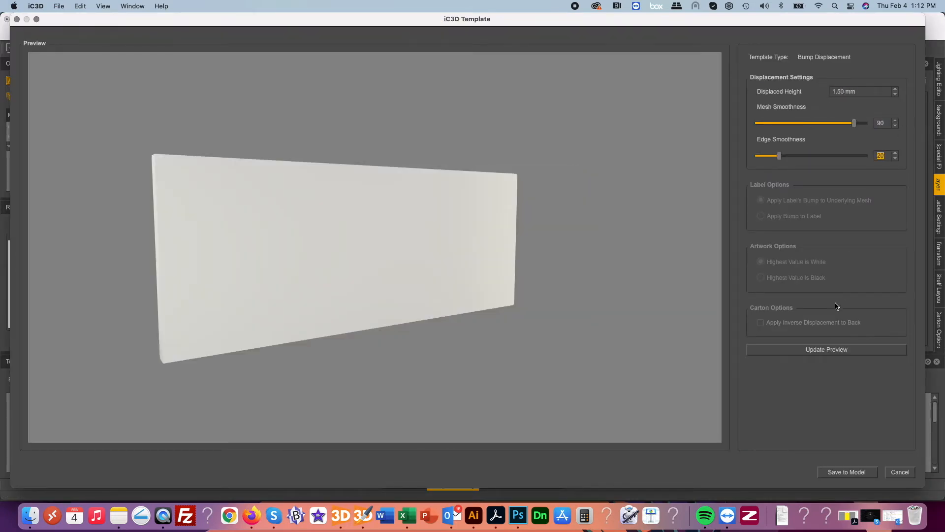
left_click(847, 472)
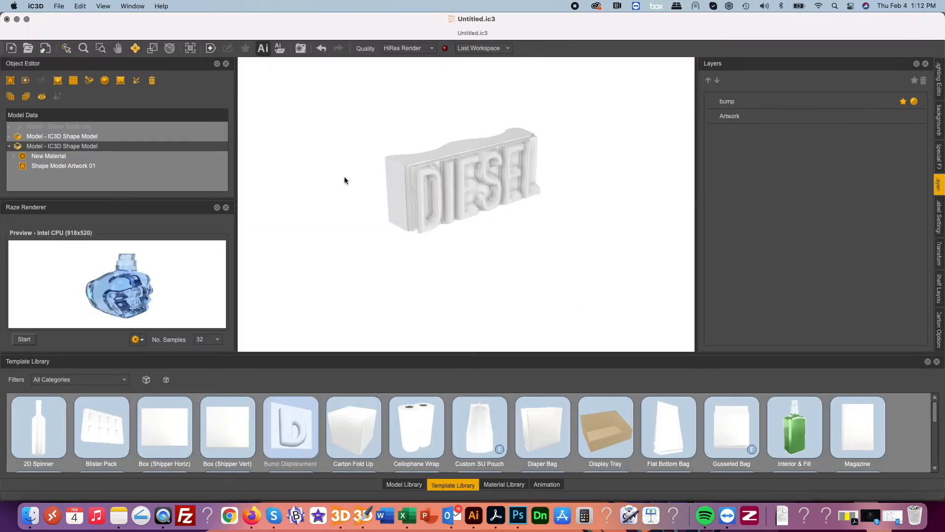
left_click(464, 181)
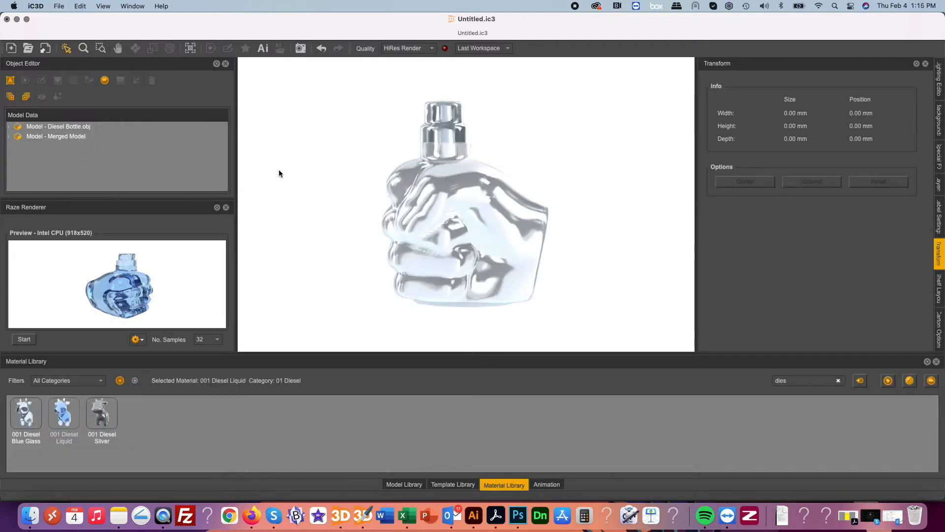
Step: Move the merged badge model onto the side of the fist bottle
left_click(58, 126)
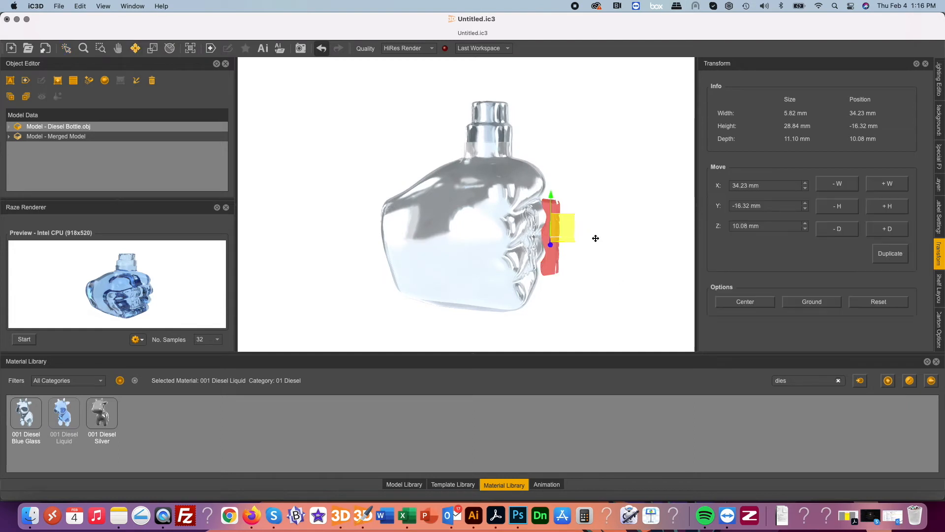
left_click(744, 301)
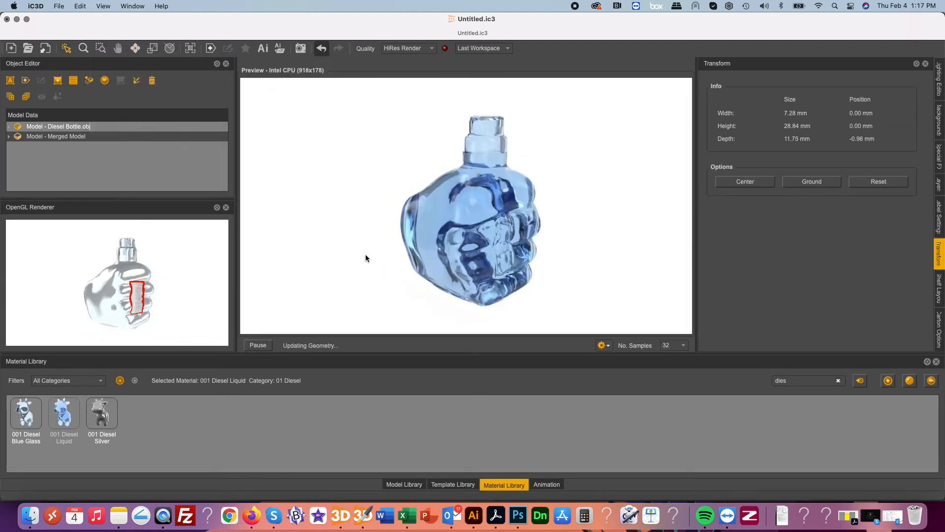
Step: Load the pyramid image in the Background Editor and save it as 'Diesel Background'
left_click(939, 119)
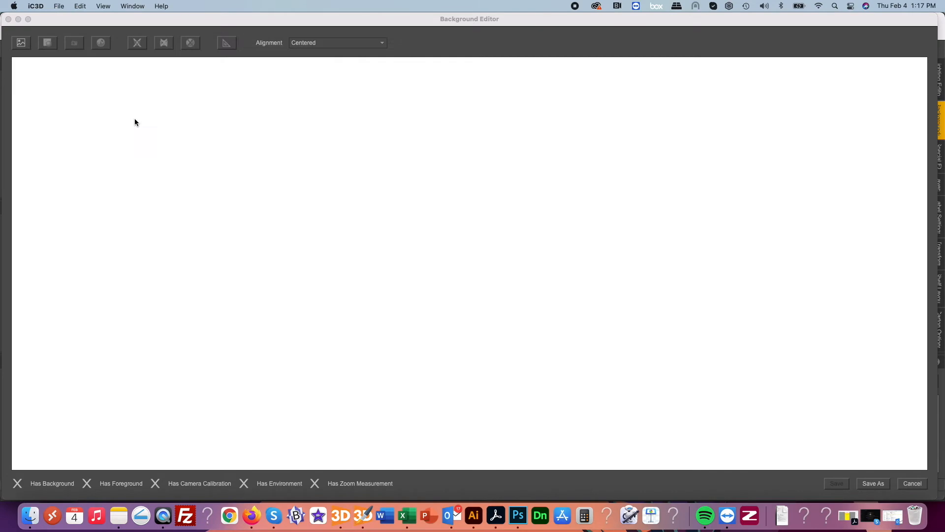
left_click(872, 482)
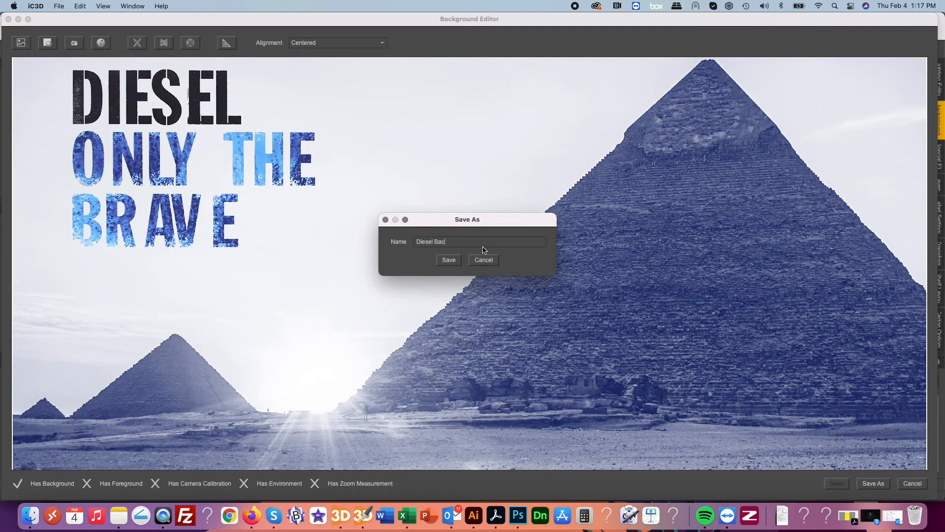
left_click(448, 260)
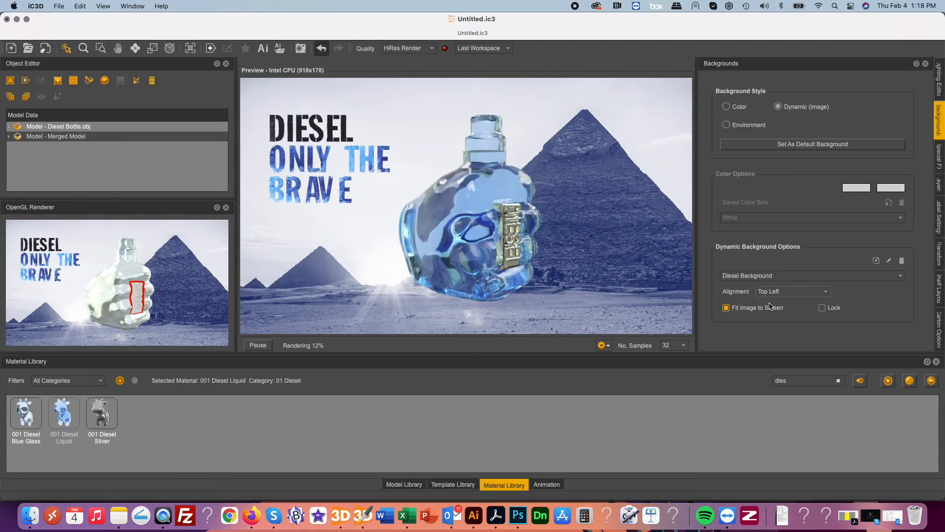
Step: Apply the 001Diesel camera view preset from Camera Settings
left_click(300, 48)
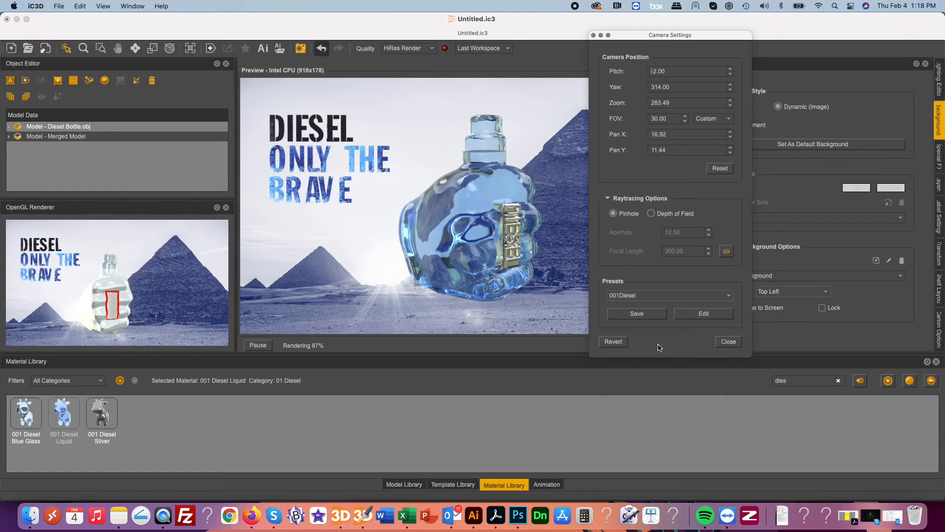
left_click(727, 342)
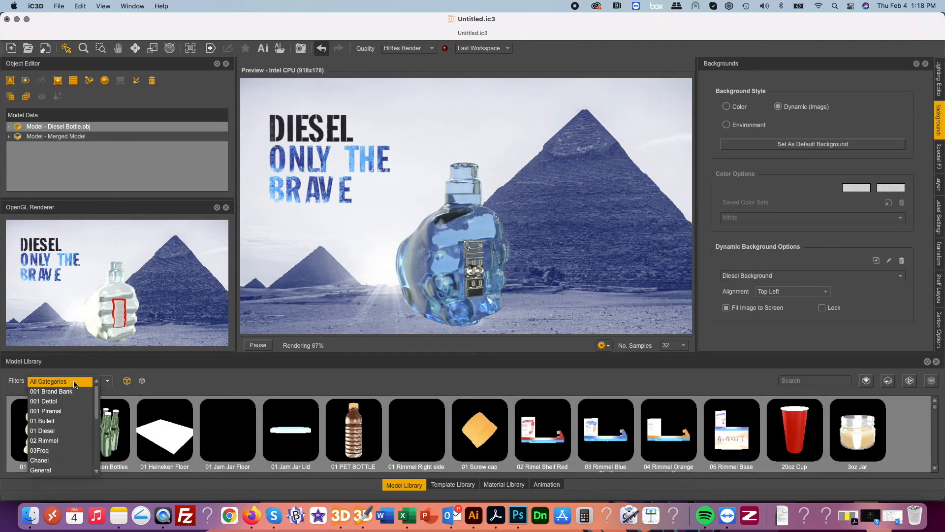
Step: Filter the Model Library to 01 Diesel and add the neck collar, pump spray and bottle lid
left_click(42, 430)
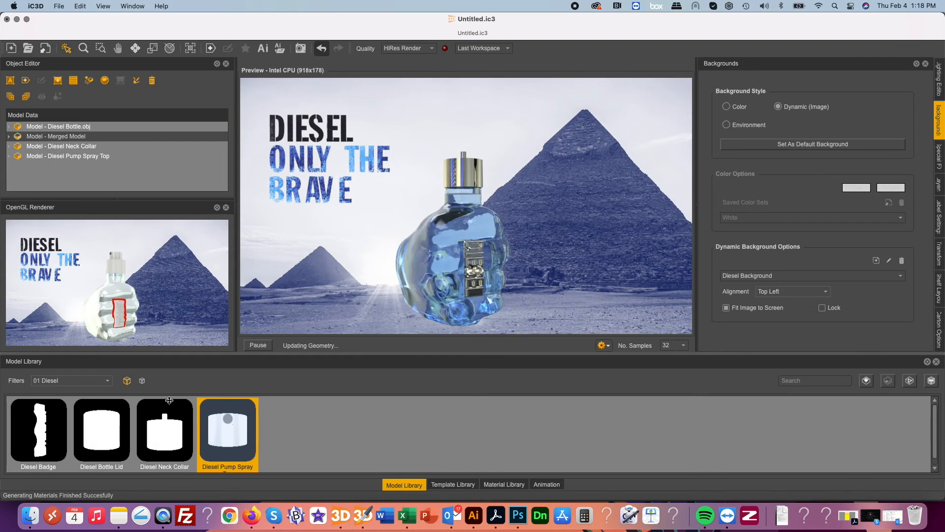
left_click(100, 433)
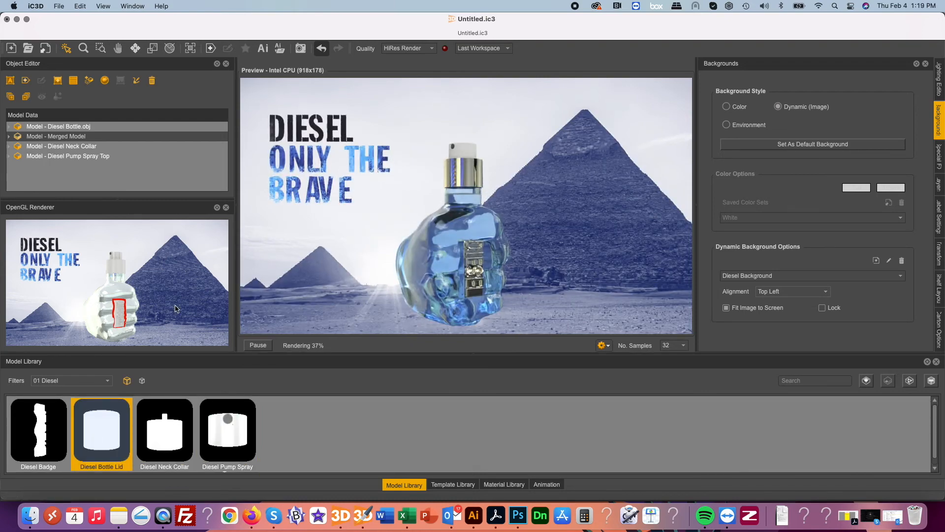
left_click(938, 250)
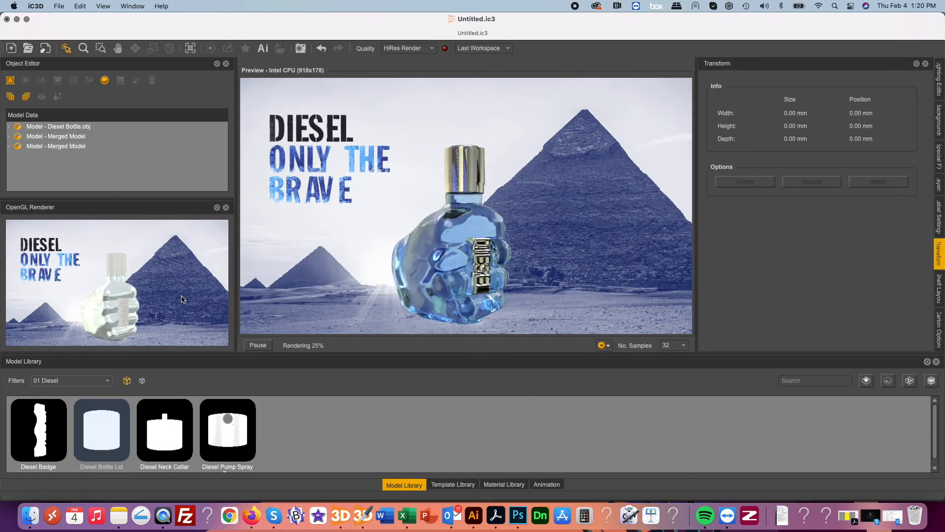
Step: Light the scene with the 0001 Diesel environment in the Lighting Editor
left_click(938, 65)
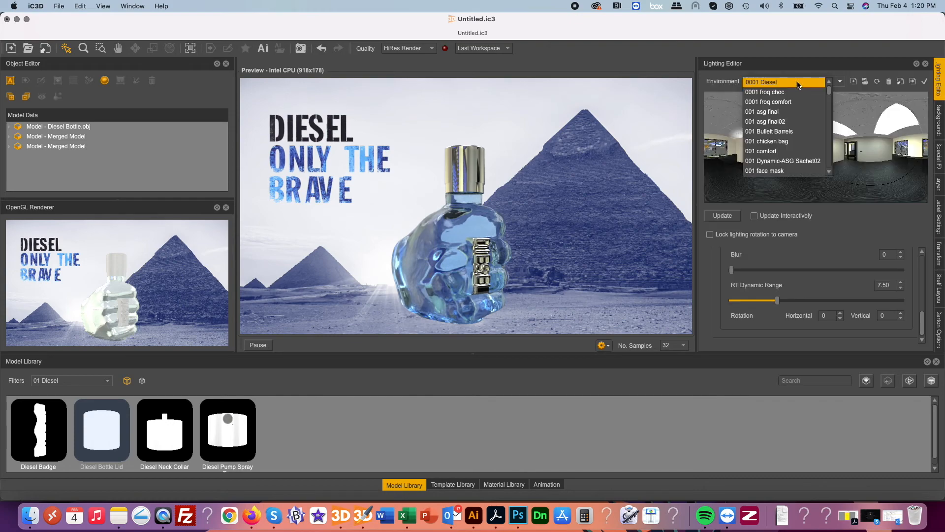
left_click(762, 82)
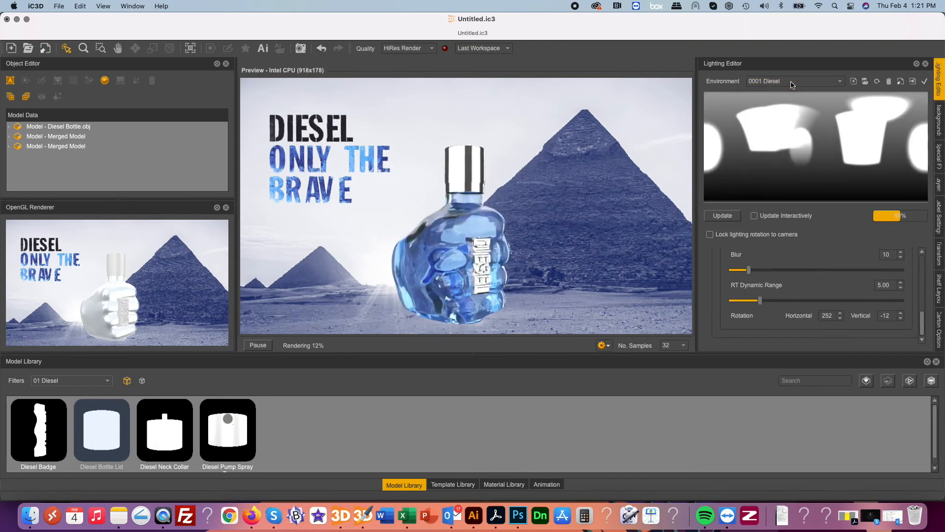